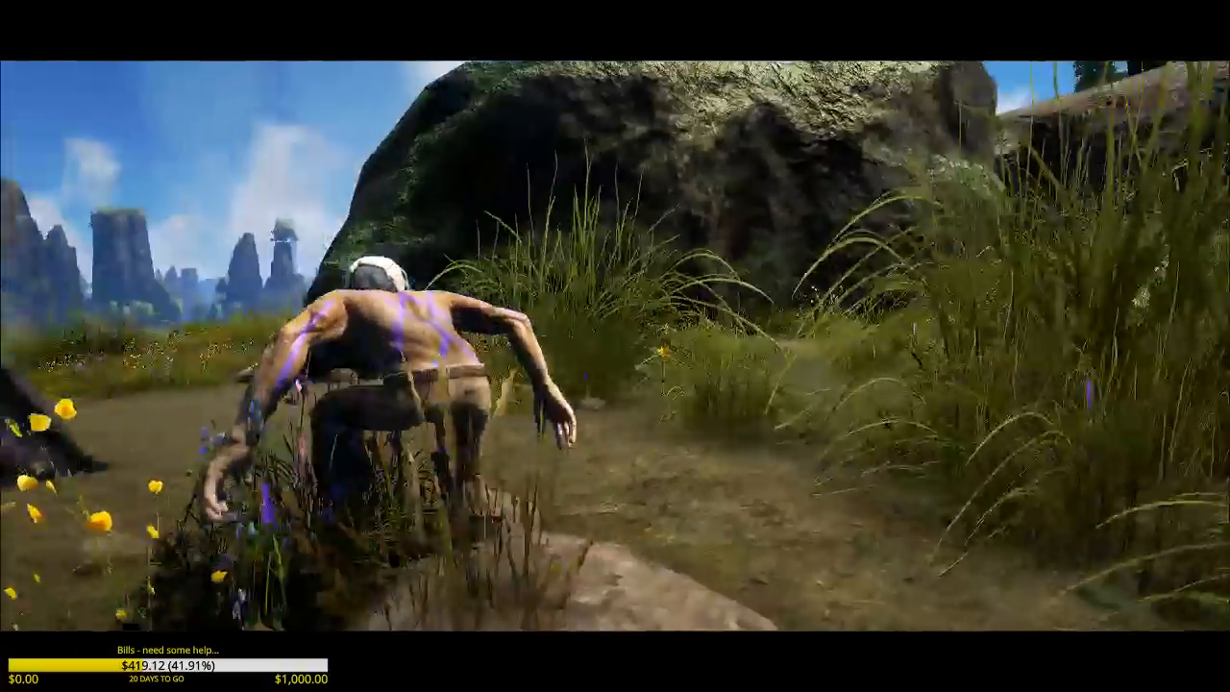
{"action": "mouse_move", "coordinate": [615, 346]}
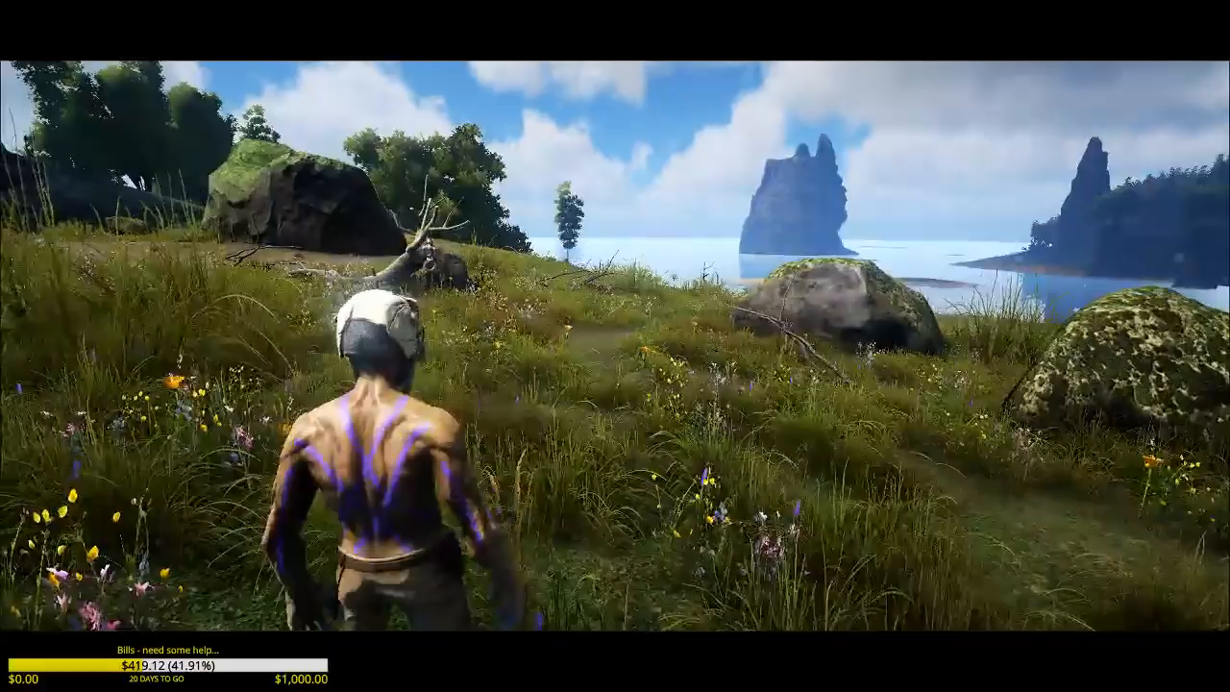
{"action": "mouse_move", "coordinate": [616, 346]}
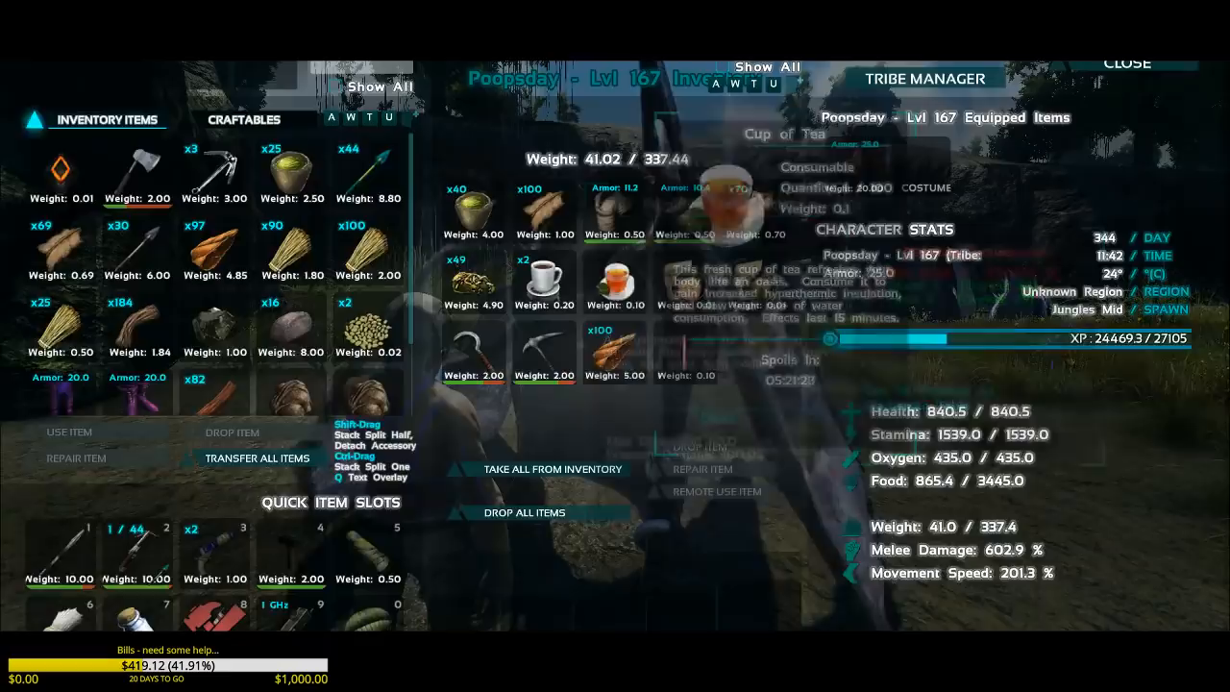
{"action": "key", "text": "Escape"}
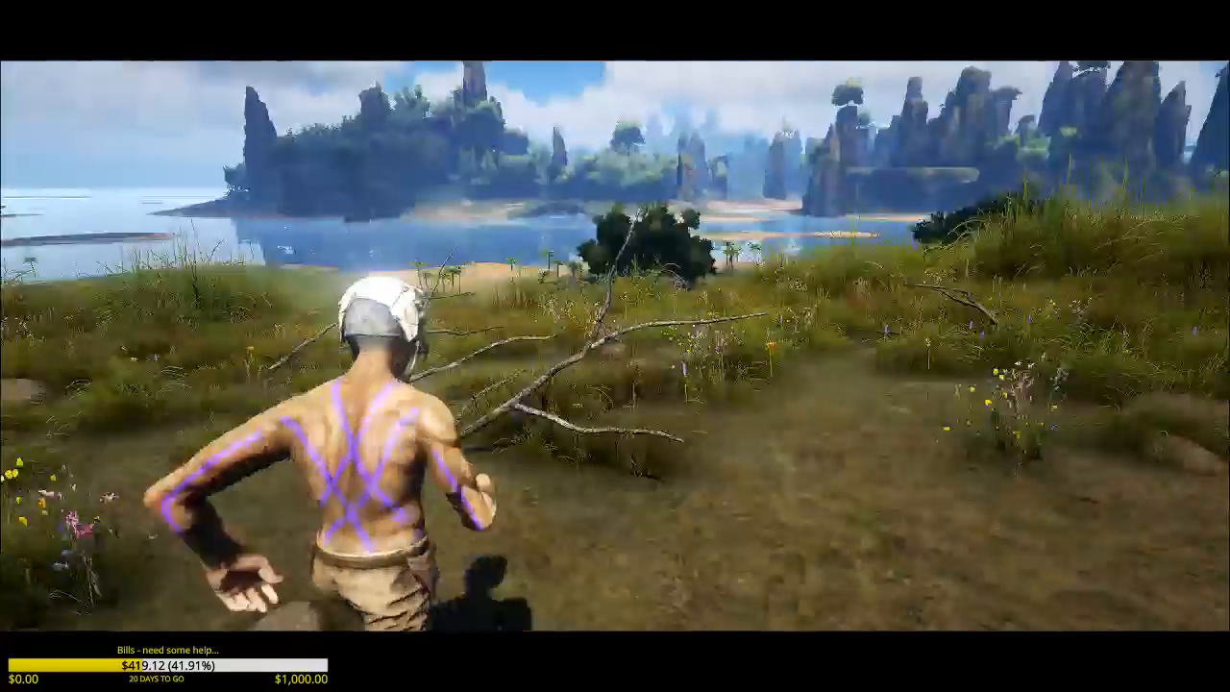
{"action": "key", "text": "w"}
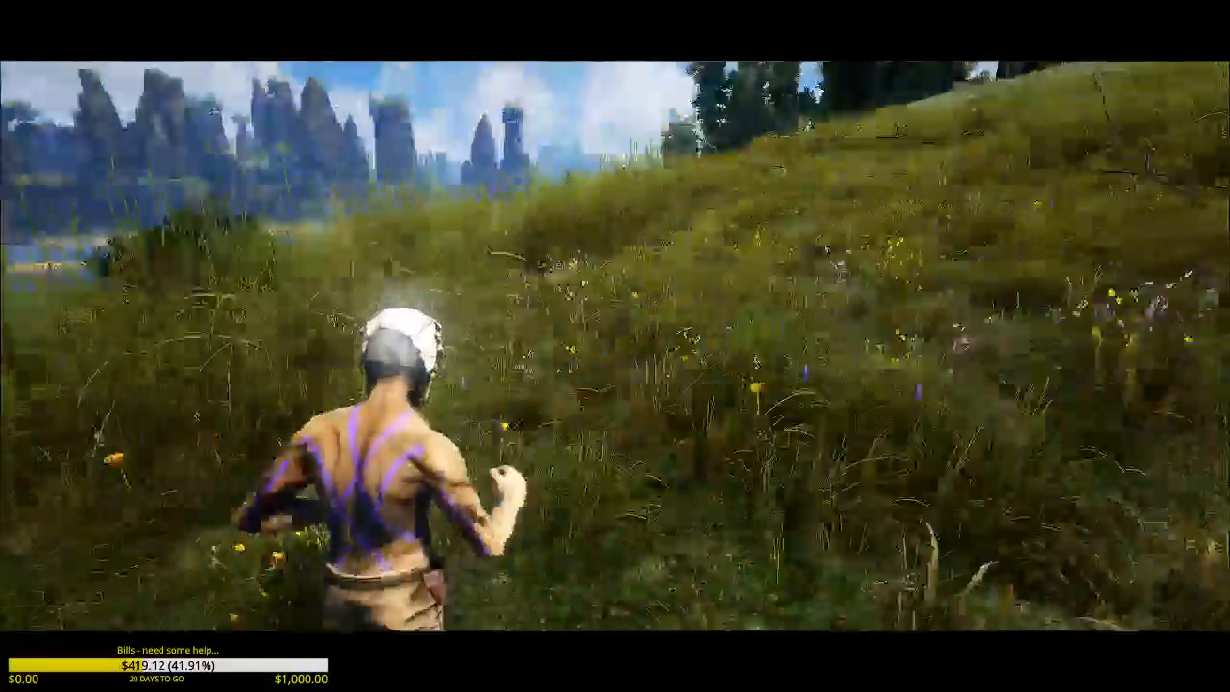
{"action": "mouse_move", "coordinate": [615, 346]}
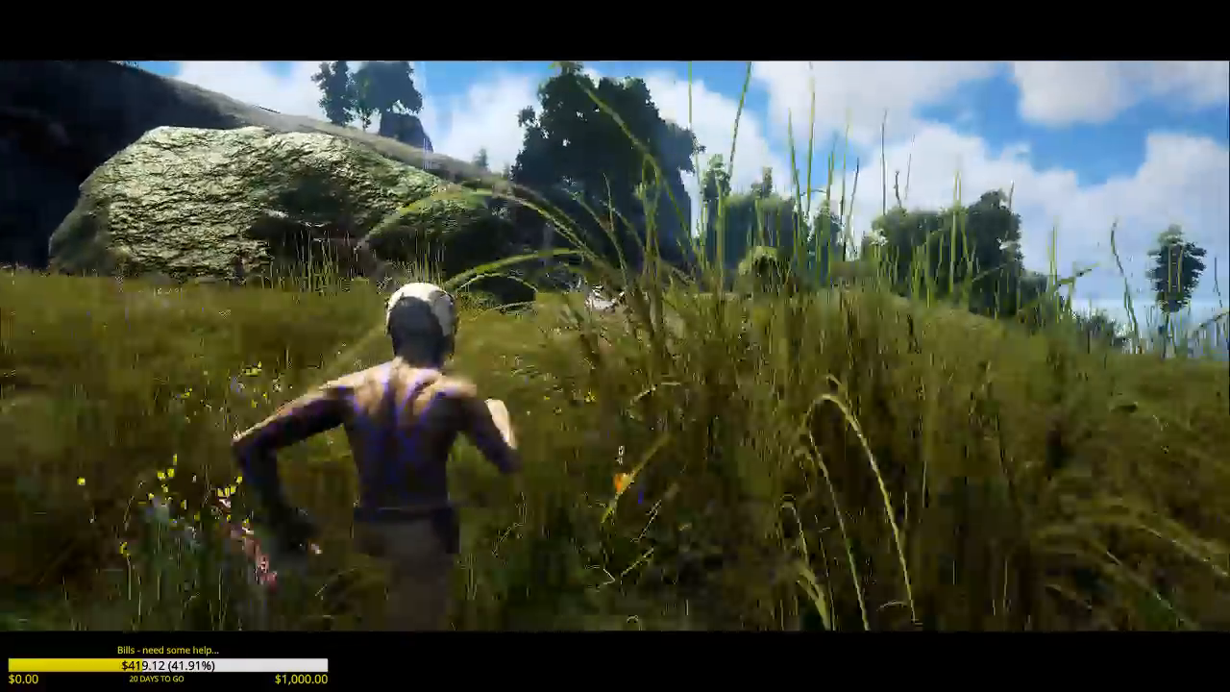
{"action": "mouse_move", "coordinate": [615, 346]}
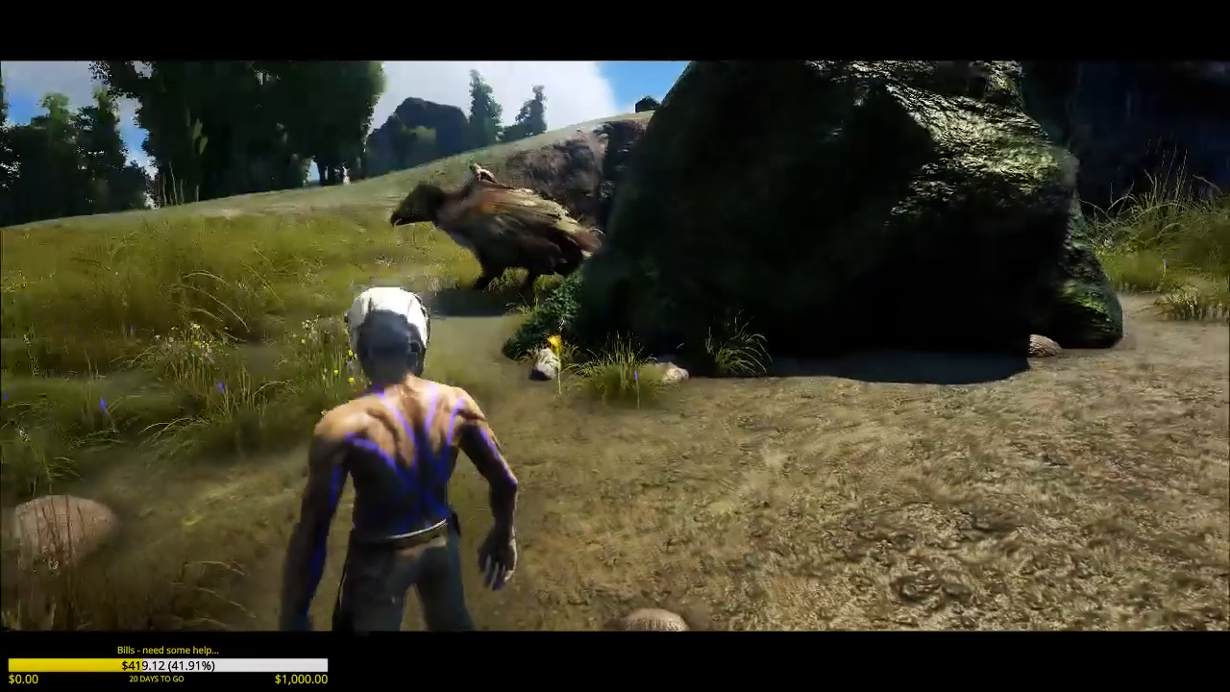
{"action": "mouse_move", "coordinate": [615, 346]}
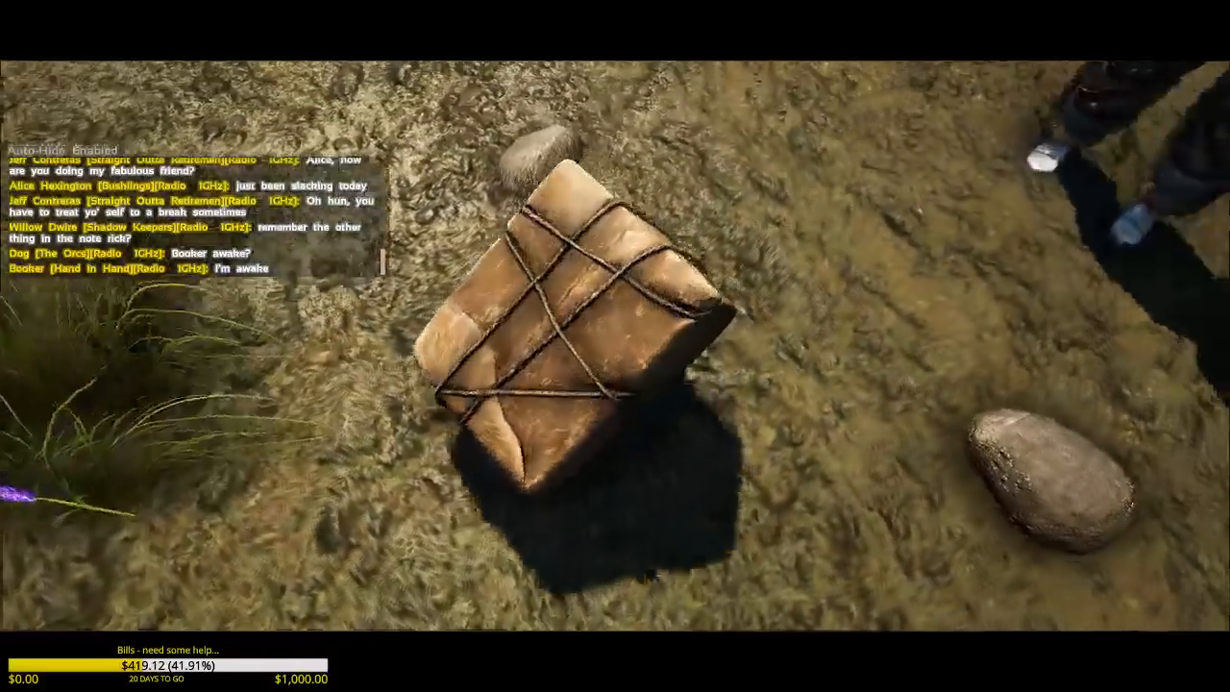
{"action": "key", "text": "i"}
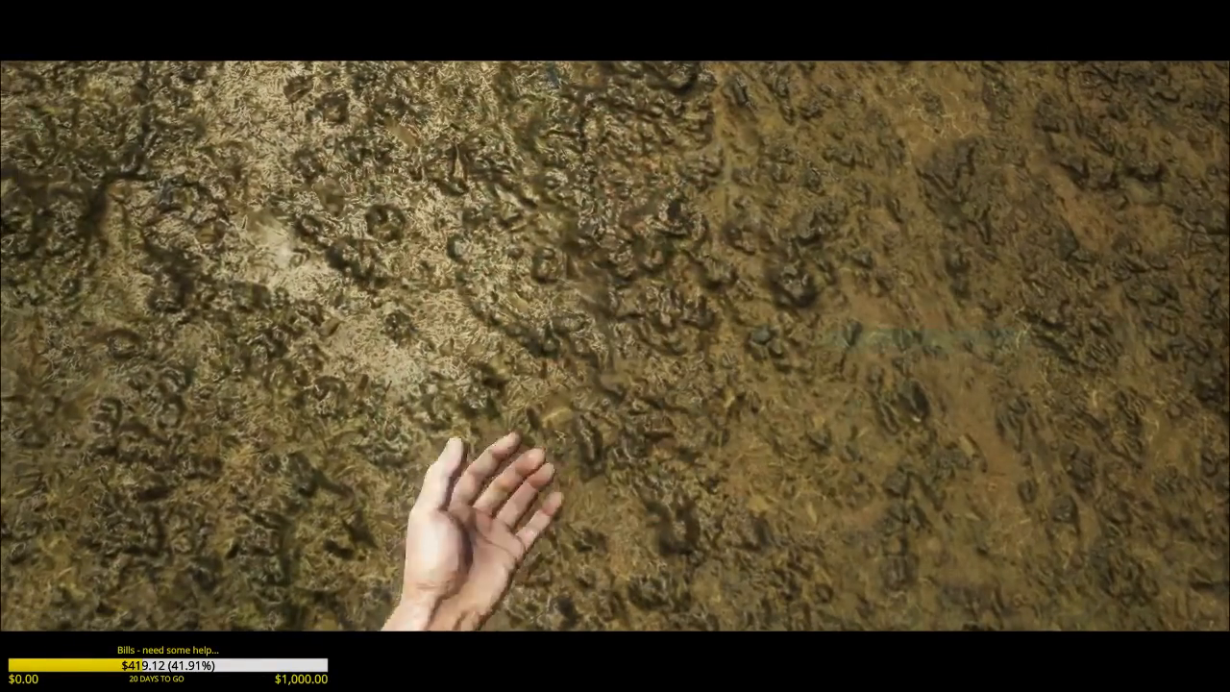
{"action": "key", "text": "i"}
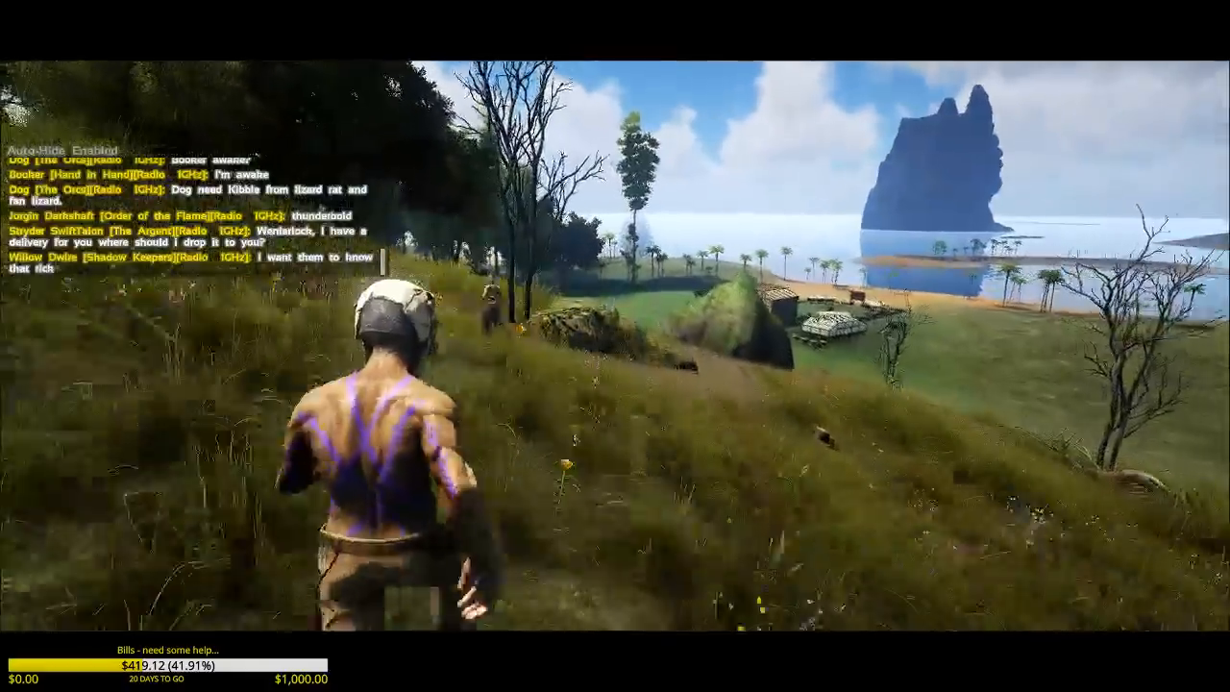
{"action": "mouse_move", "coordinate": [615, 346]}
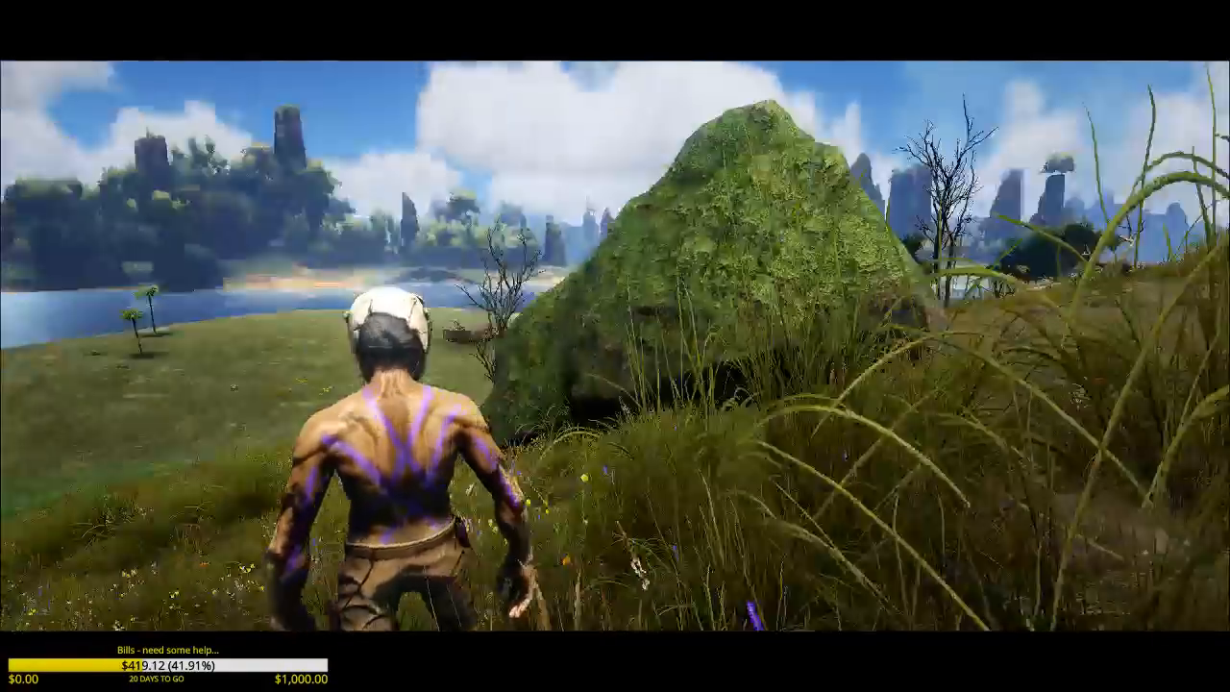
{"action": "mouse_move", "coordinate": [615, 346]}
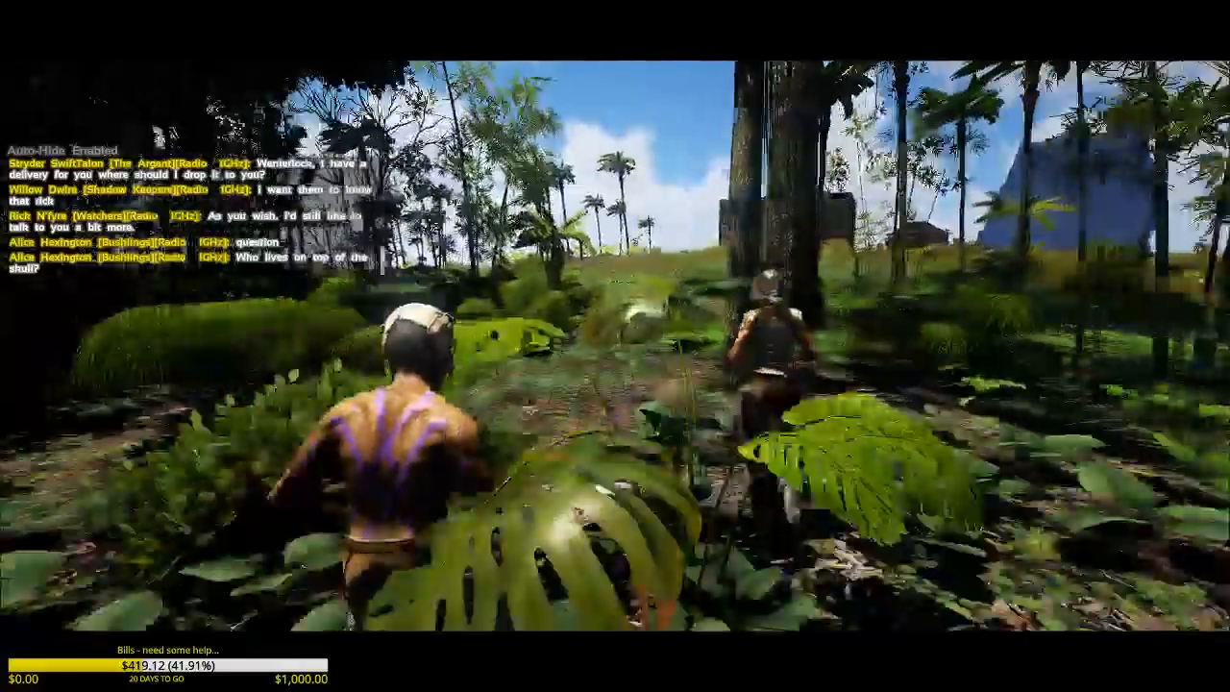
{"action": "mouse_move", "coordinate": [615, 346]}
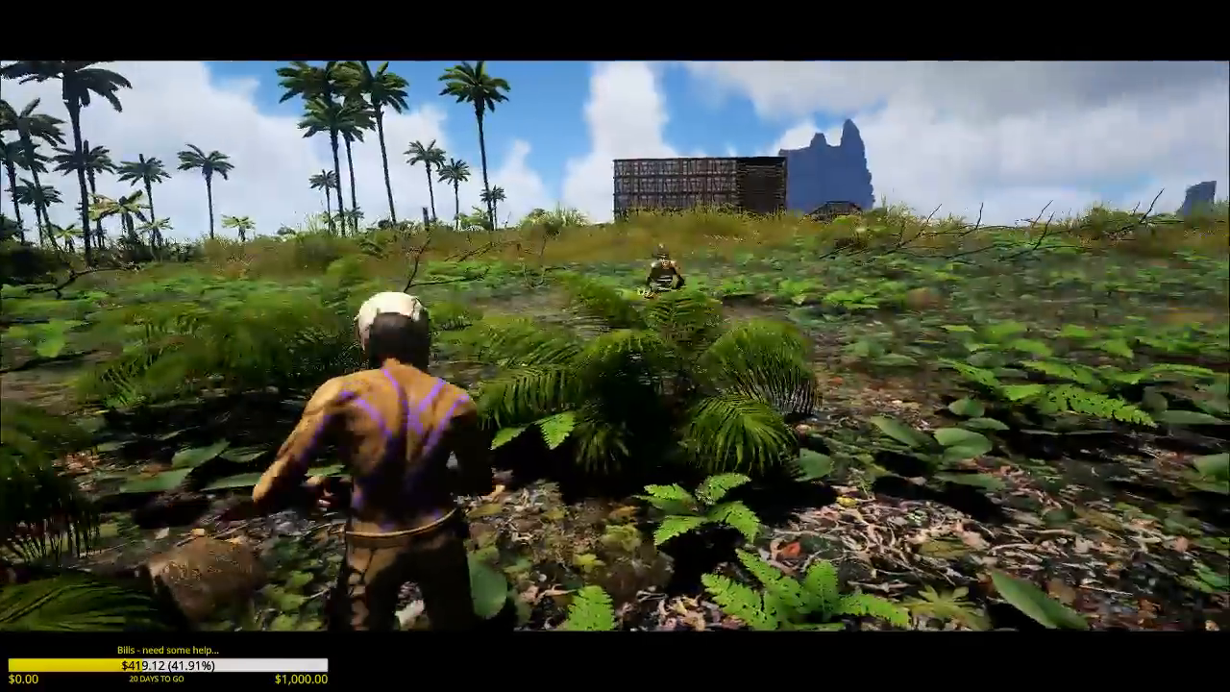
{"action": "mouse_move", "coordinate": [615, 346]}
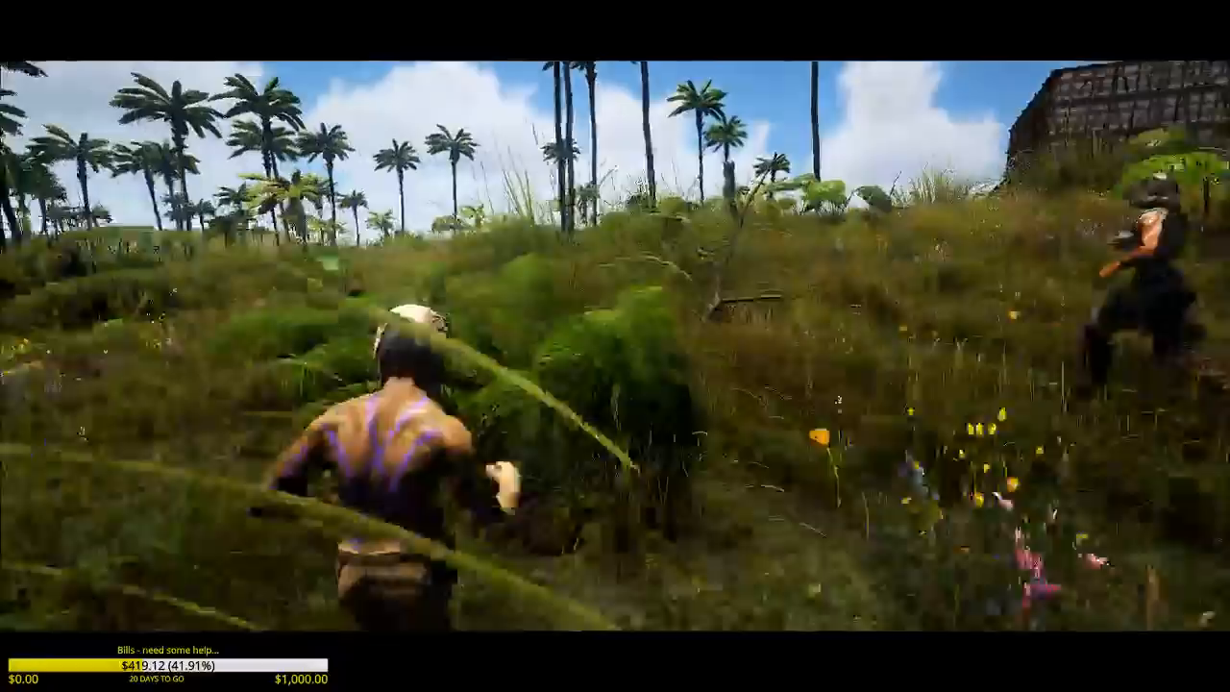
{"action": "mouse_move", "coordinate": [615, 346]}
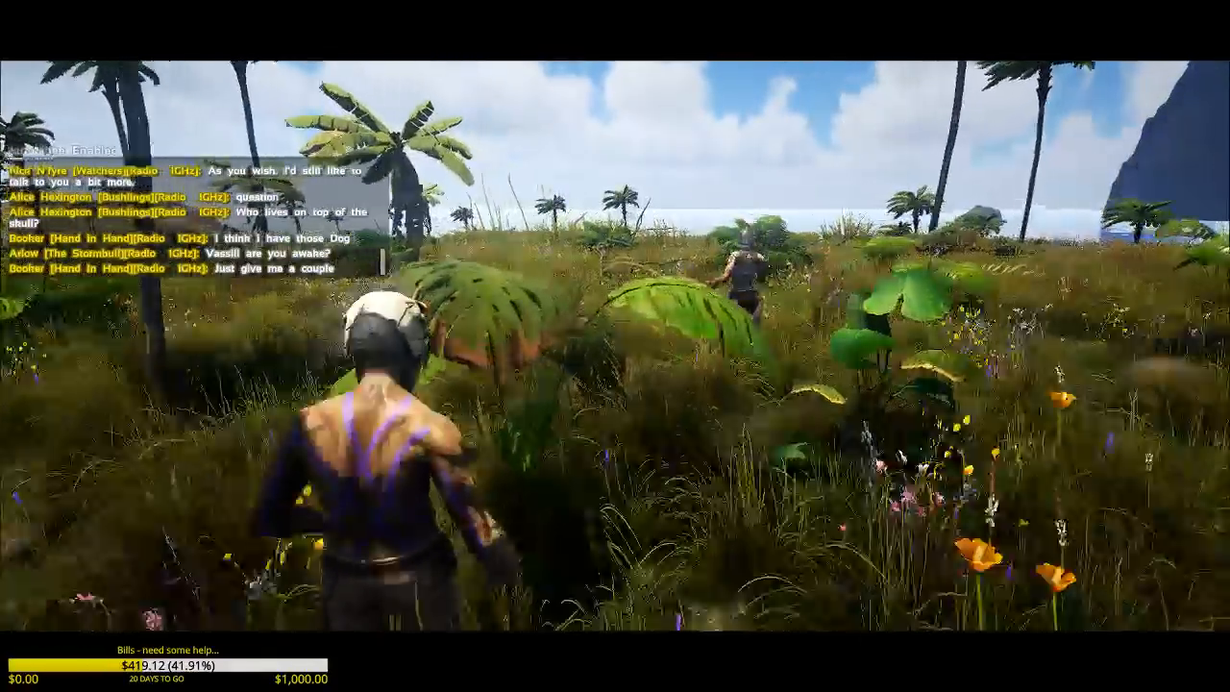
{"action": "mouse_move", "coordinate": [615, 346]}
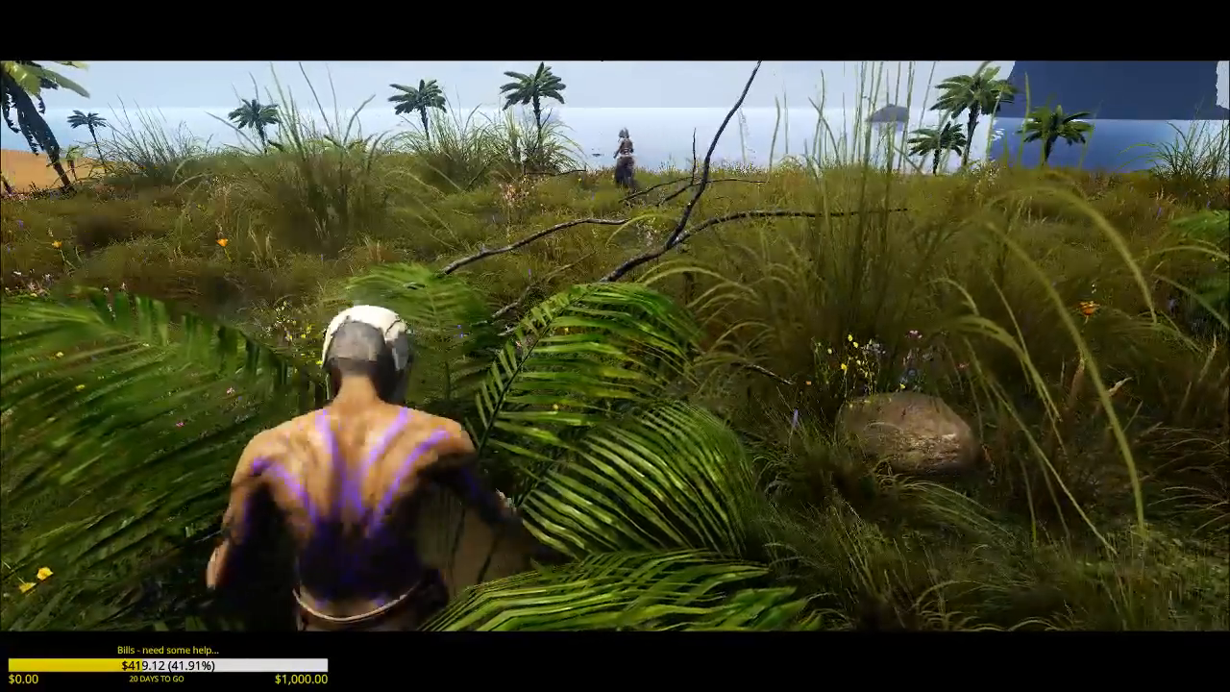
{"action": "key", "text": "w"}
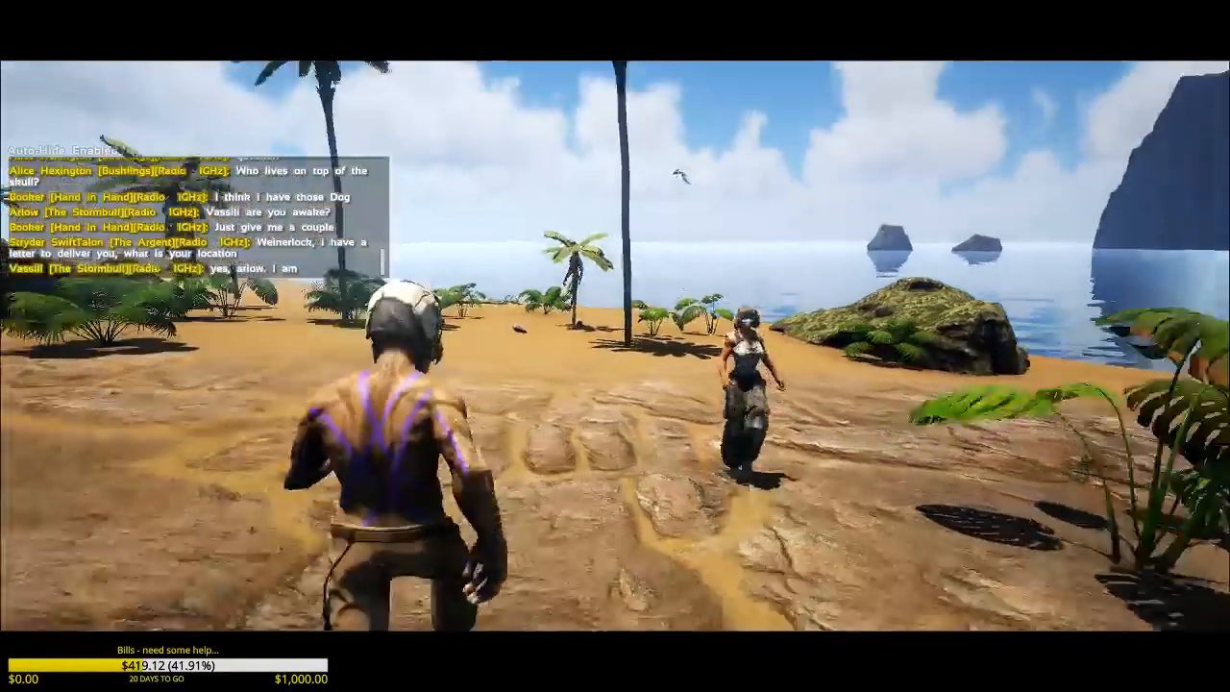
{"action": "mouse_move", "coordinate": [615, 346]}
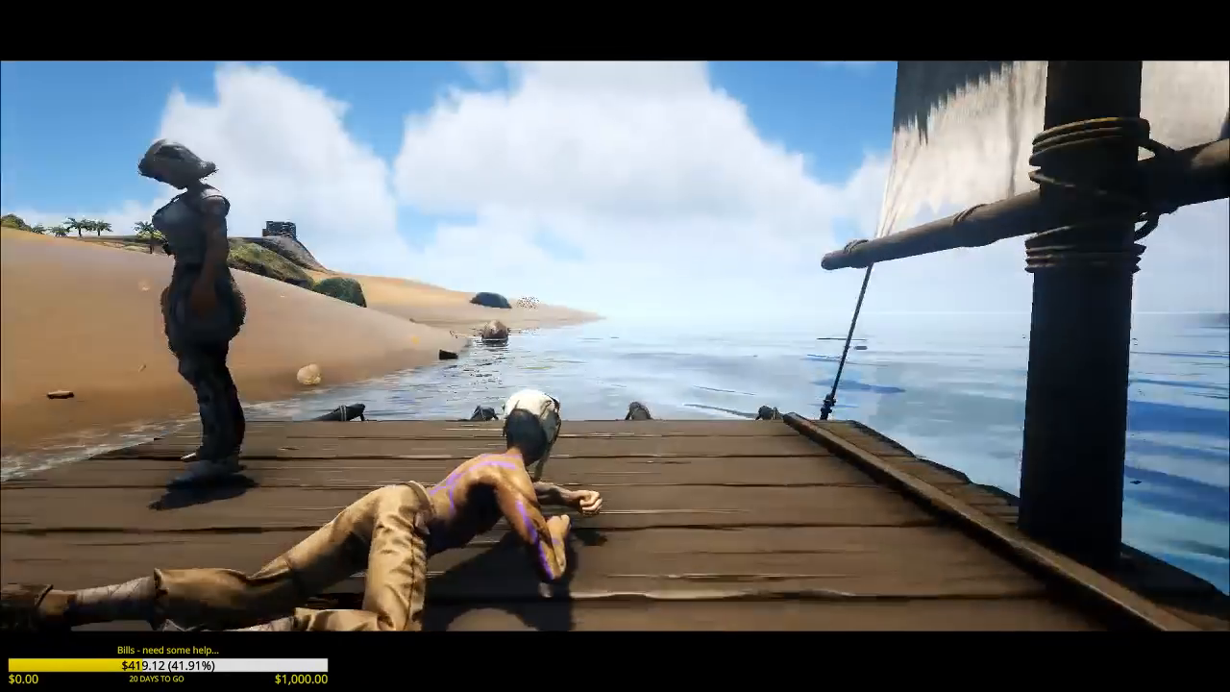
{"action": "mouse_move", "coordinate": [615, 346]}
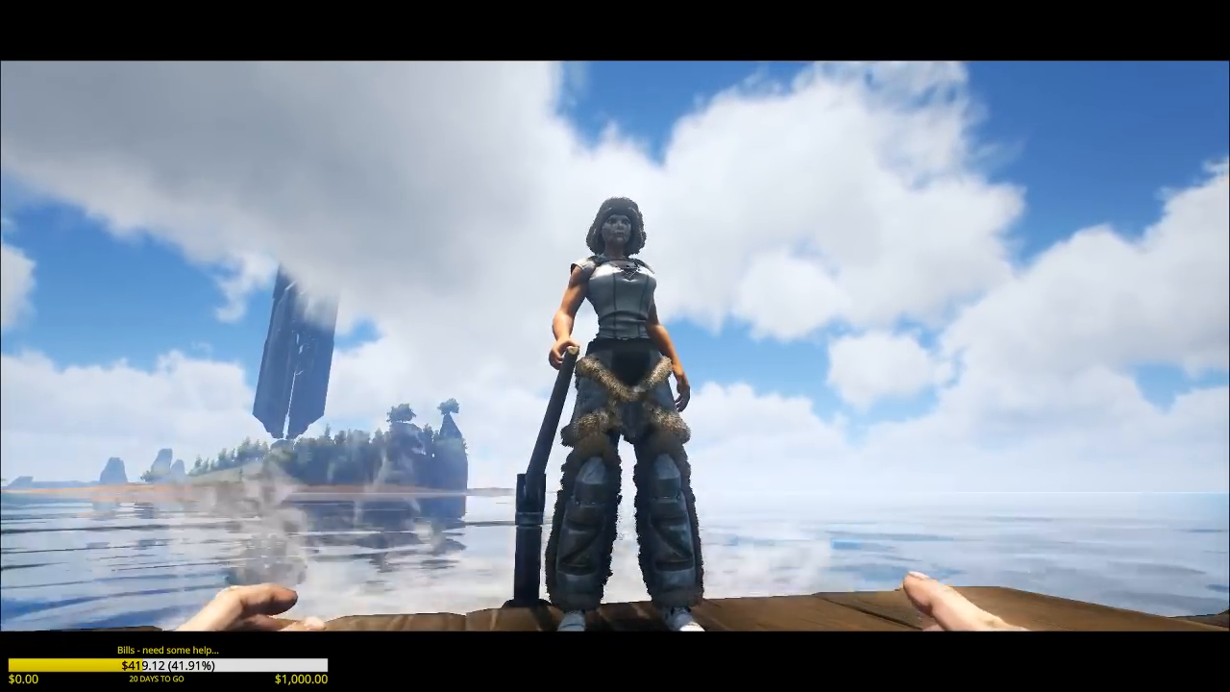
{"action": "mouse_move", "coordinate": [616, 346]}
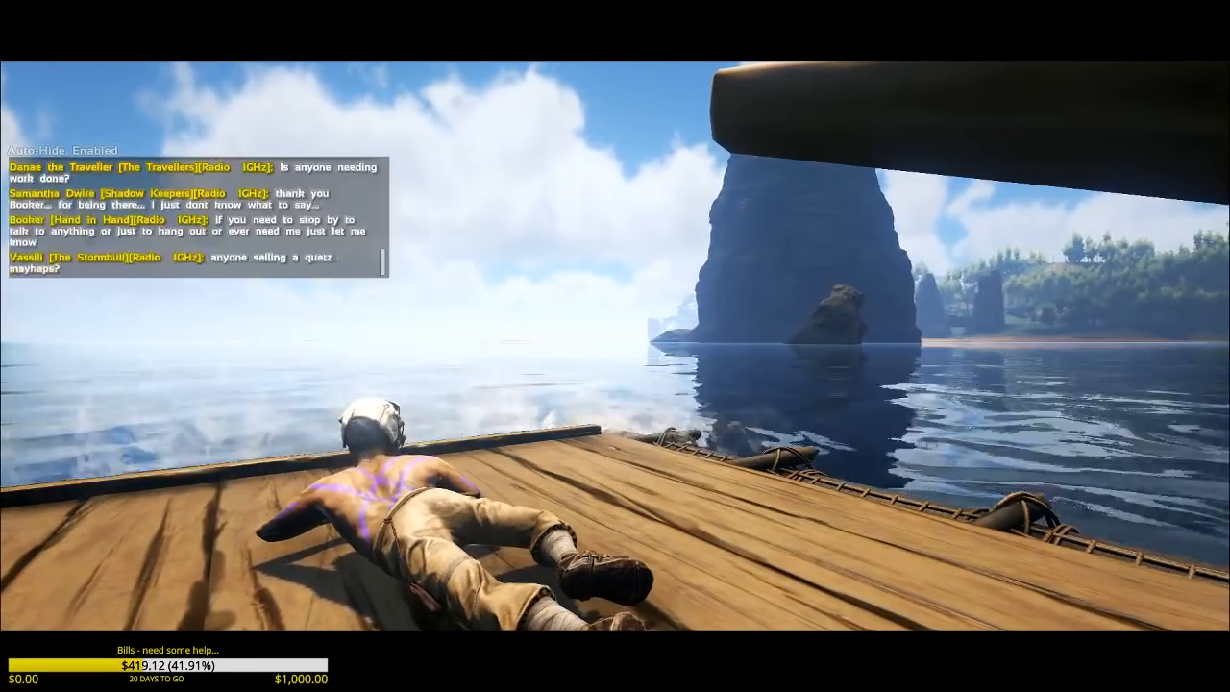
{"action": "mouse_move", "coordinate": [616, 346]}
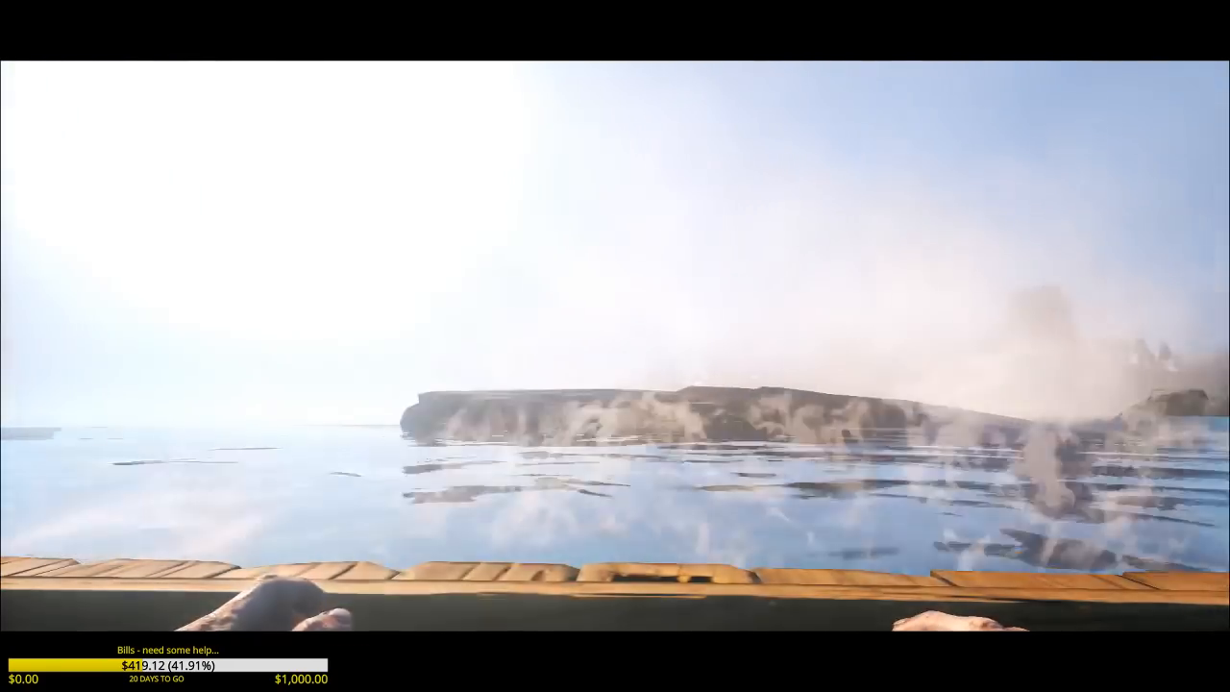
{"action": "mouse_move", "coordinate": [615, 346]}
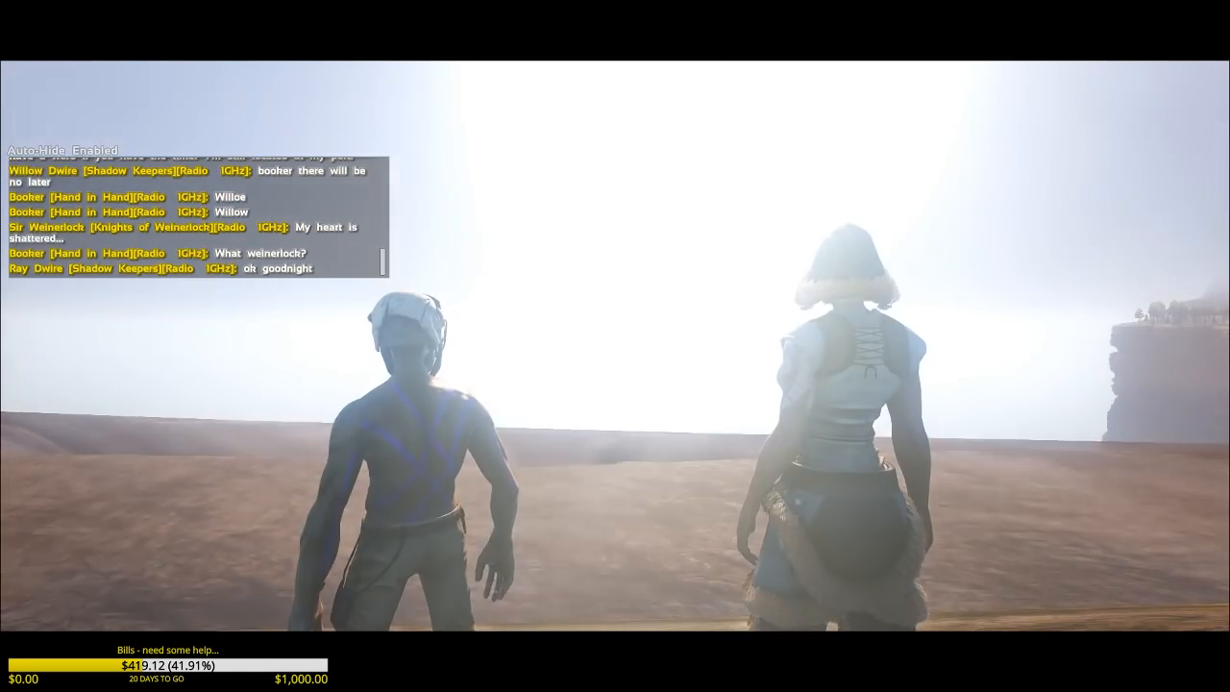
{"action": "key", "text": "i"}
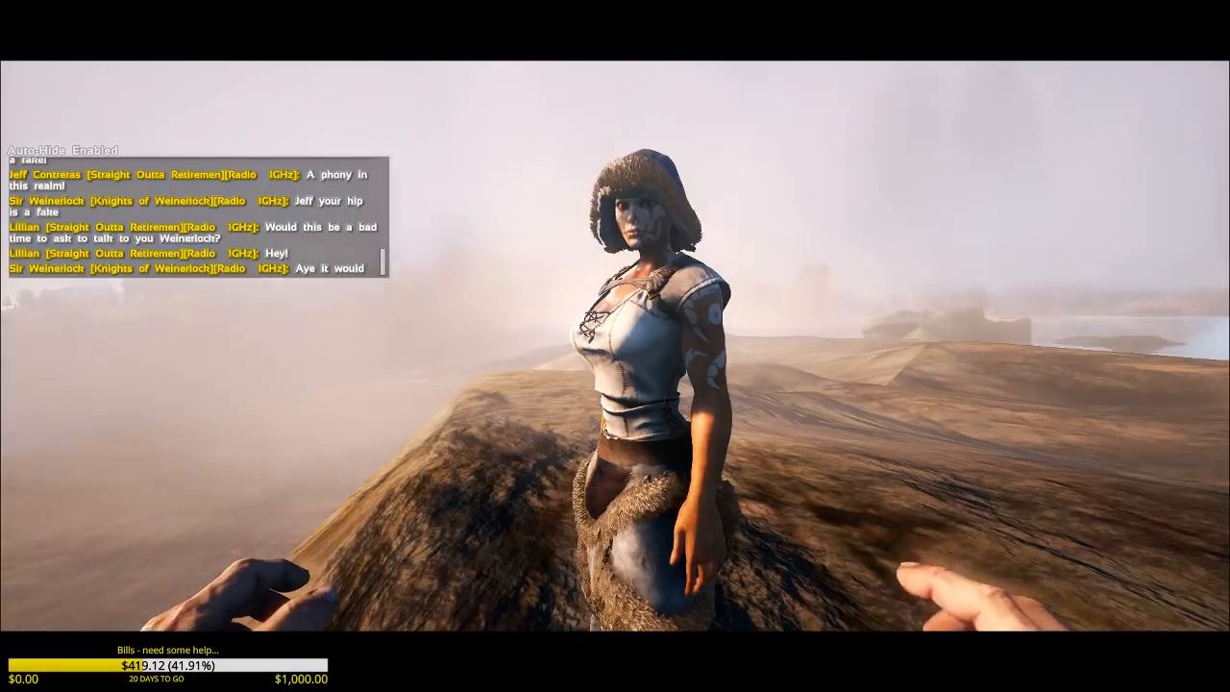
{"action": "key", "text": "i"}
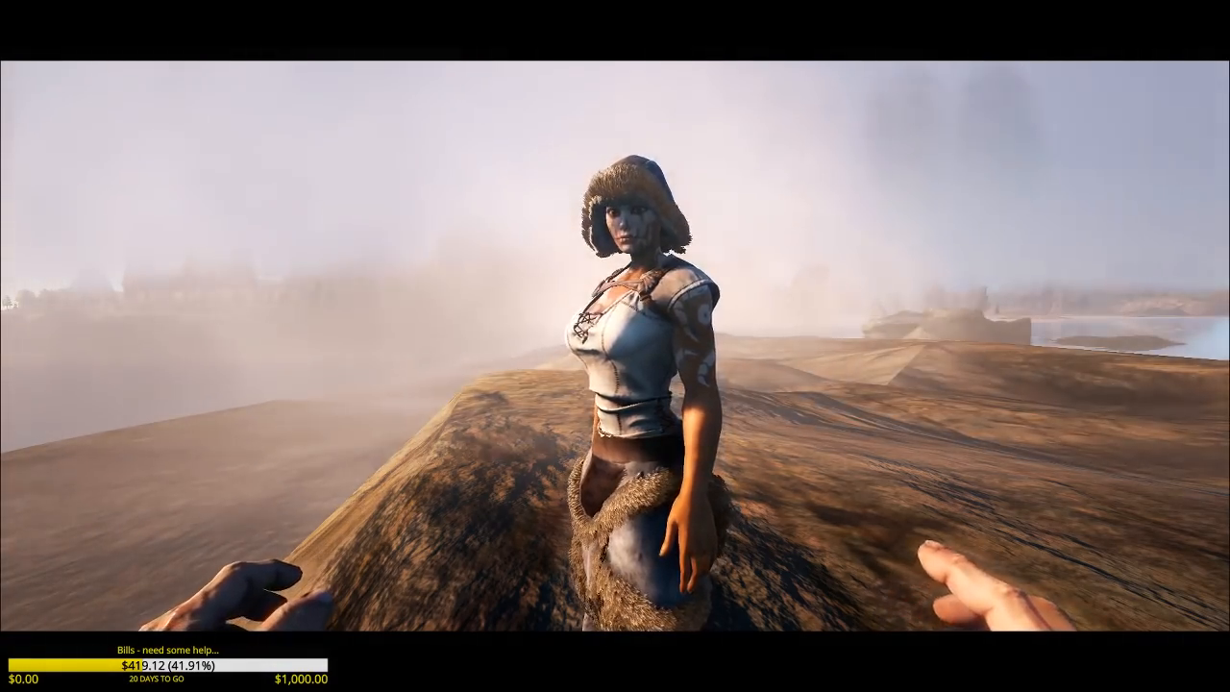
{"action": "mouse_move", "coordinate": [615, 346]}
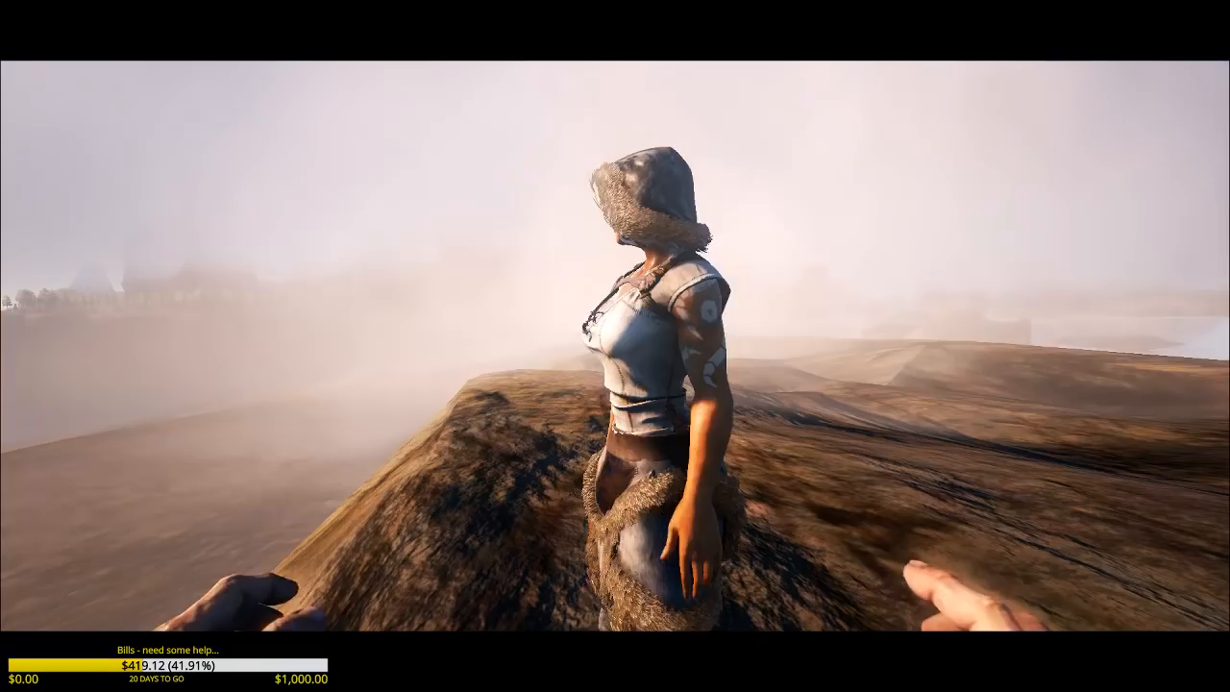
{"action": "mouse_move", "coordinate": [615, 346]}
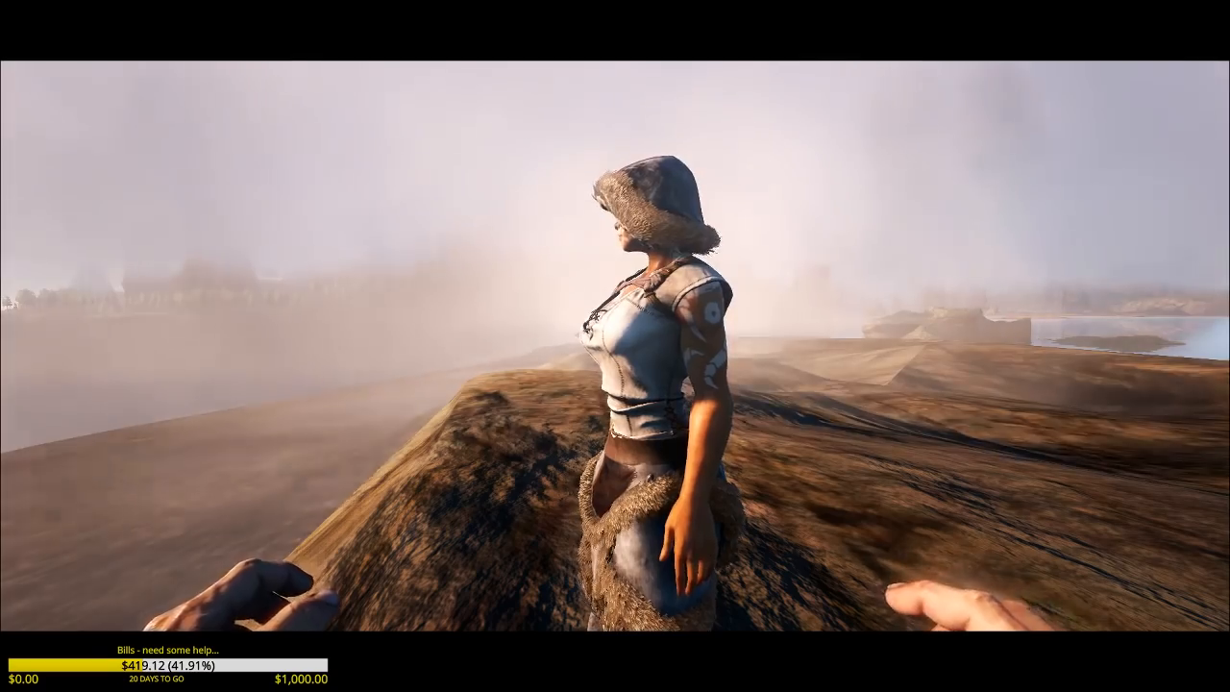
{"action": "mouse_move", "coordinate": [615, 346]}
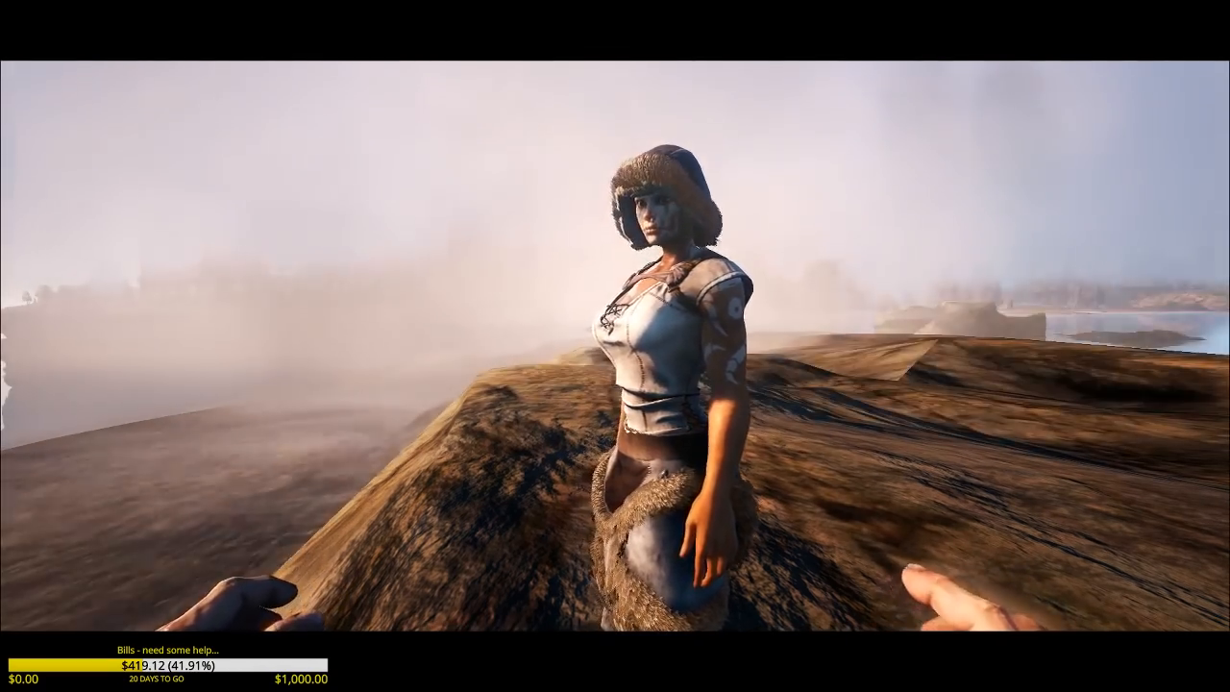
{"action": "mouse_move", "coordinate": [615, 346]}
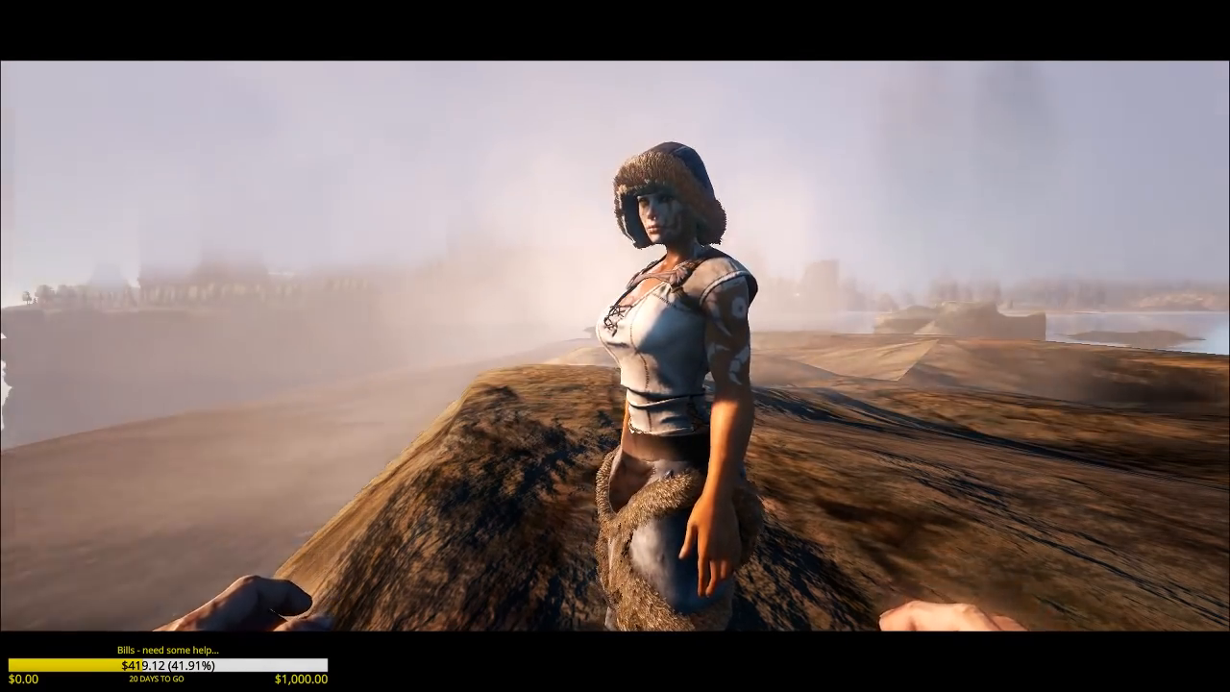
{"action": "mouse_move", "coordinate": [615, 346]}
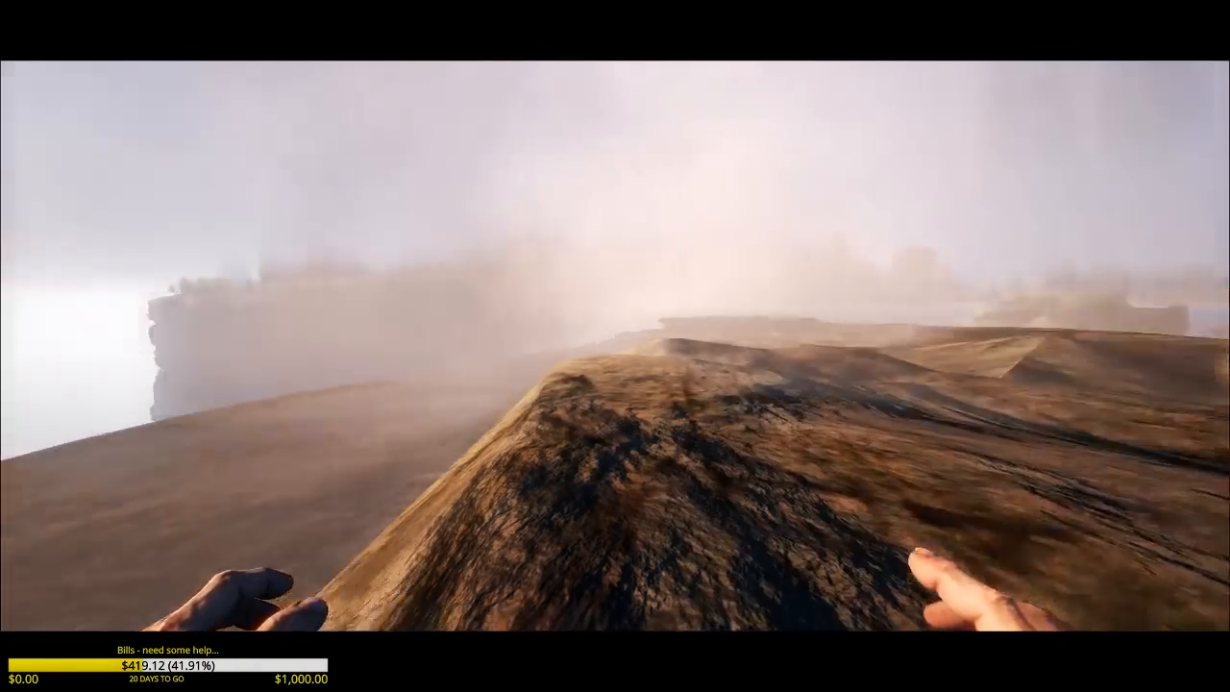